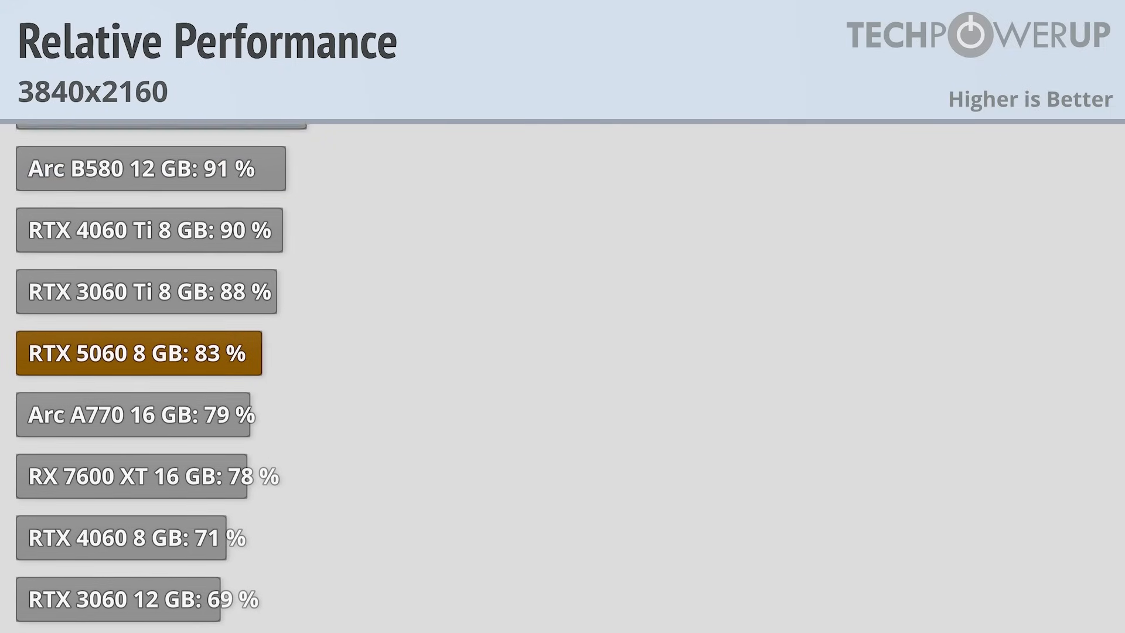
Step: Scroll the 3840x2160 relative performance chart up to the green Reaper 8 GB bar at 100 %
scroll("up", 3)
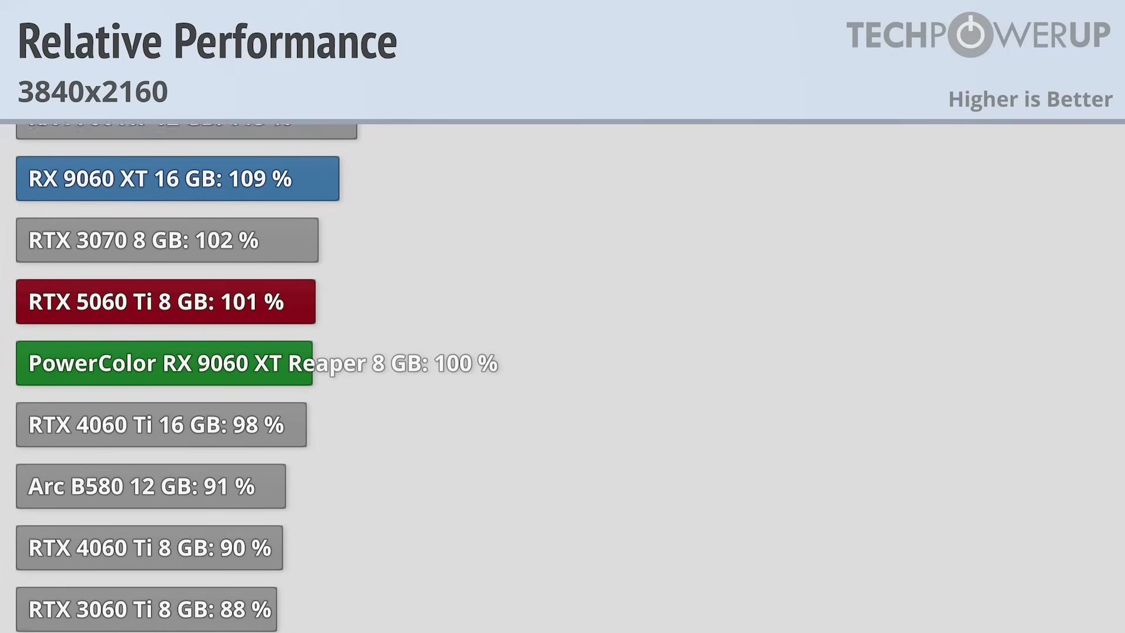
scroll("up", 3)
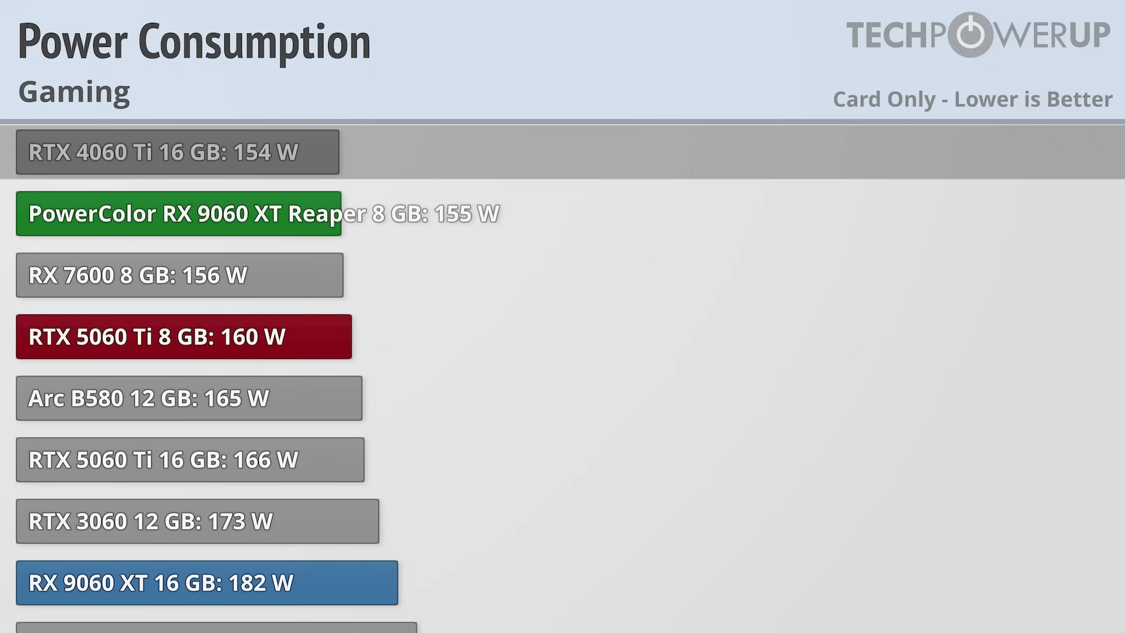
Step: Scroll down the gaming power chart to the PowerColor Reaper's 155 W bar
scroll("down", 3)
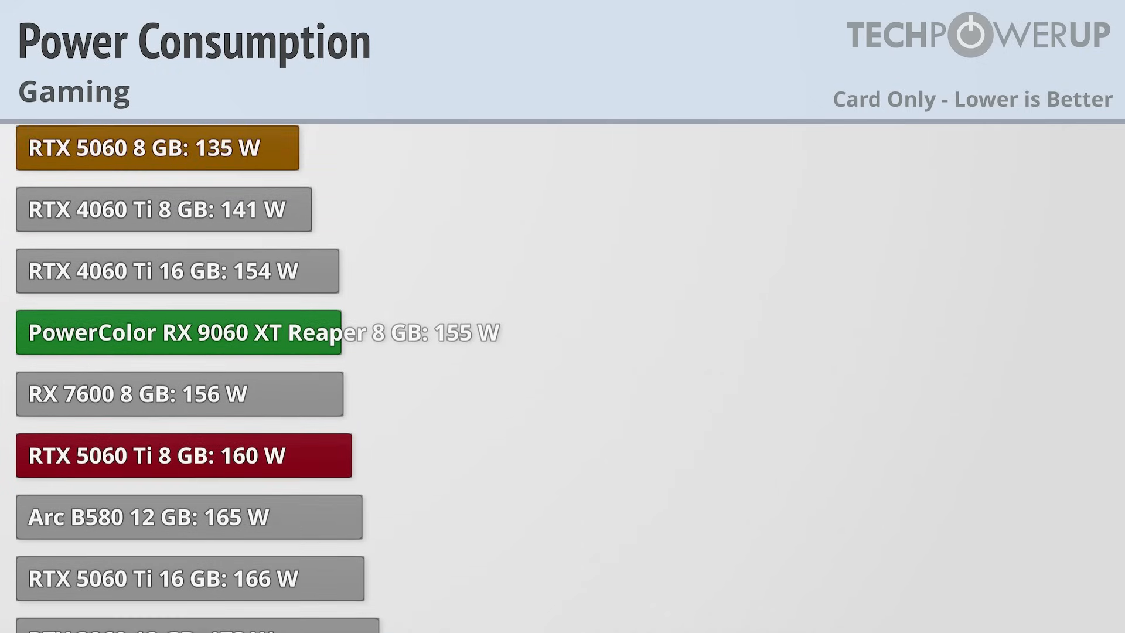
scroll("down", 3)
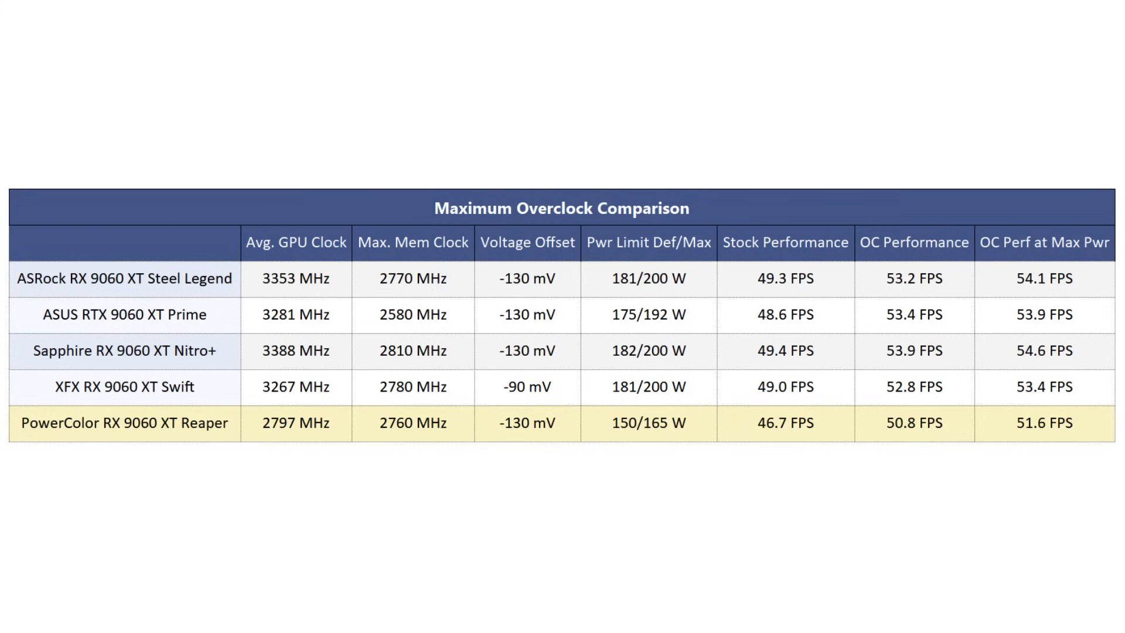
Step: Shade the Reaper row's 51.6 FPS OC Perf at Max Pwr cell in the overclock table
left_click(648, 422)
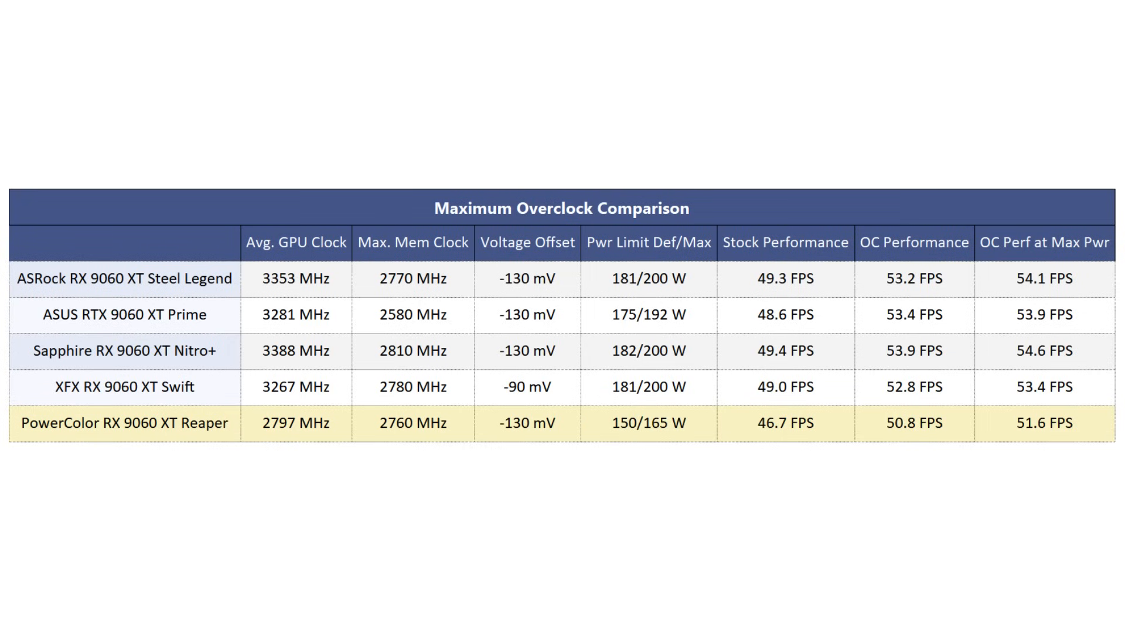
left_click(295, 423)
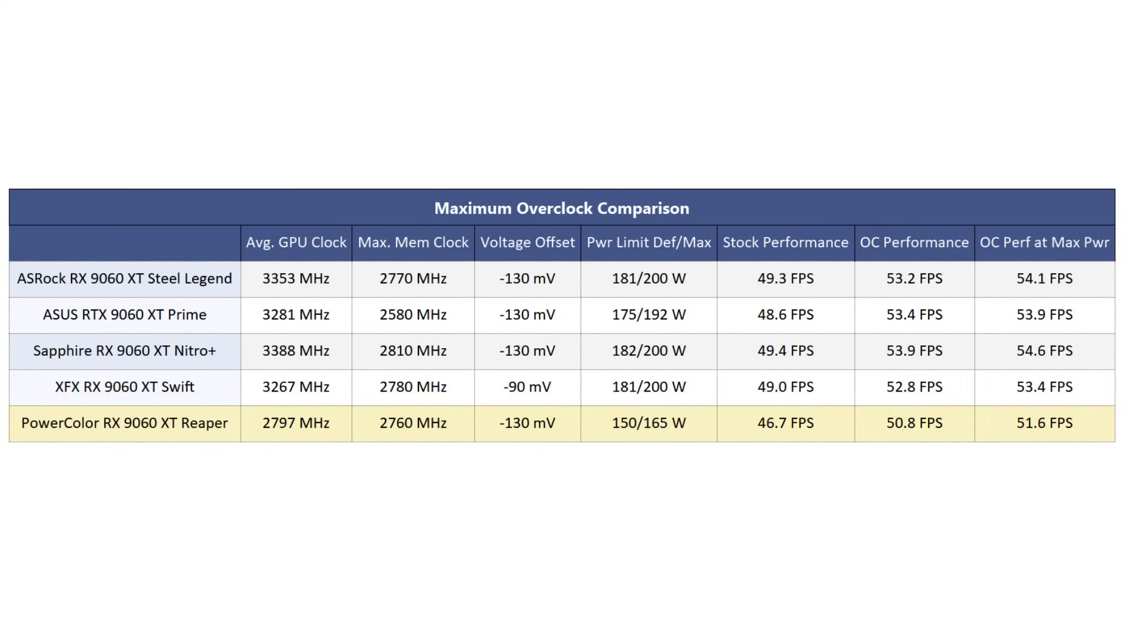
left_click(1044, 422)
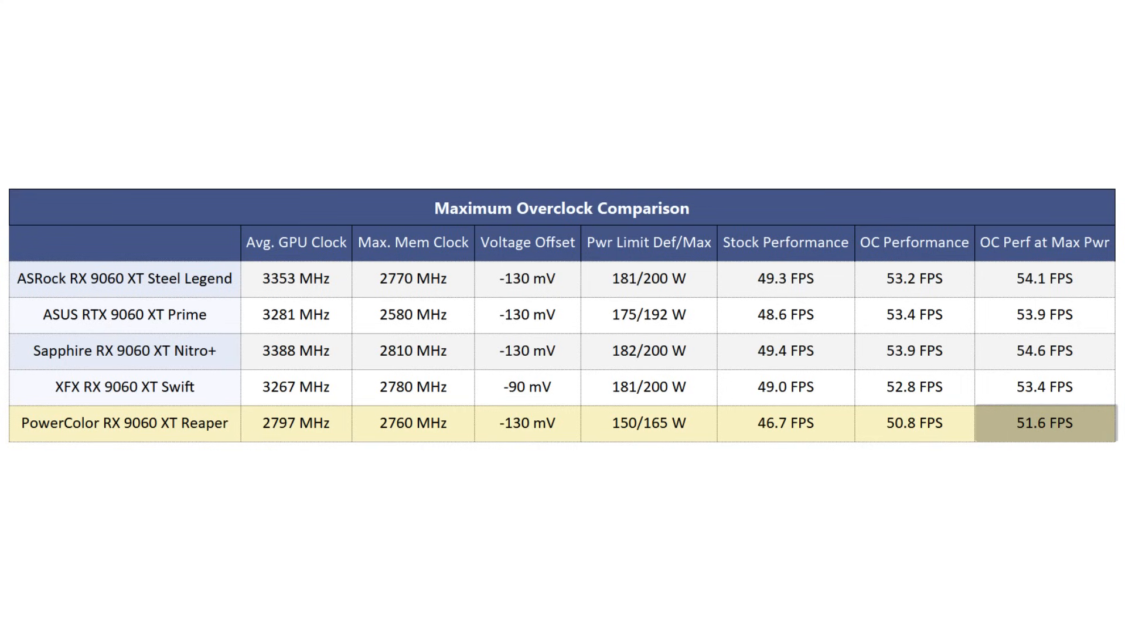